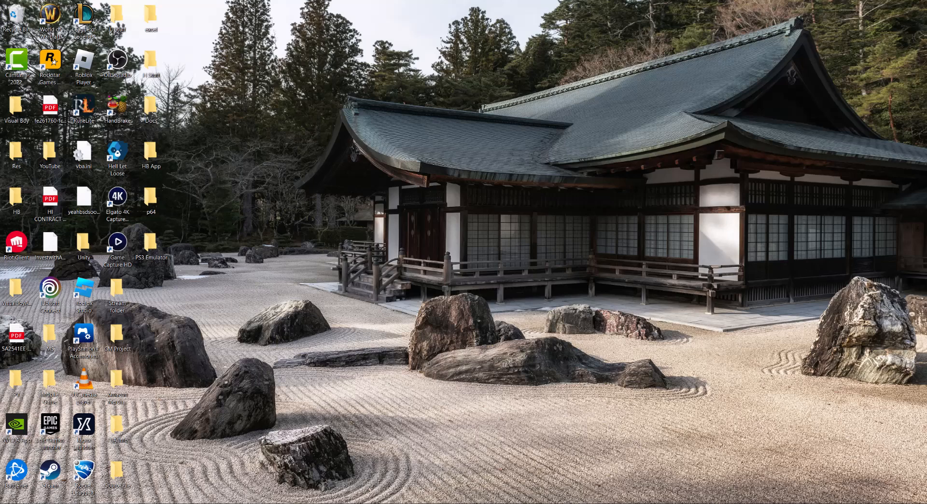
pyautogui.moveTo(373, 42)
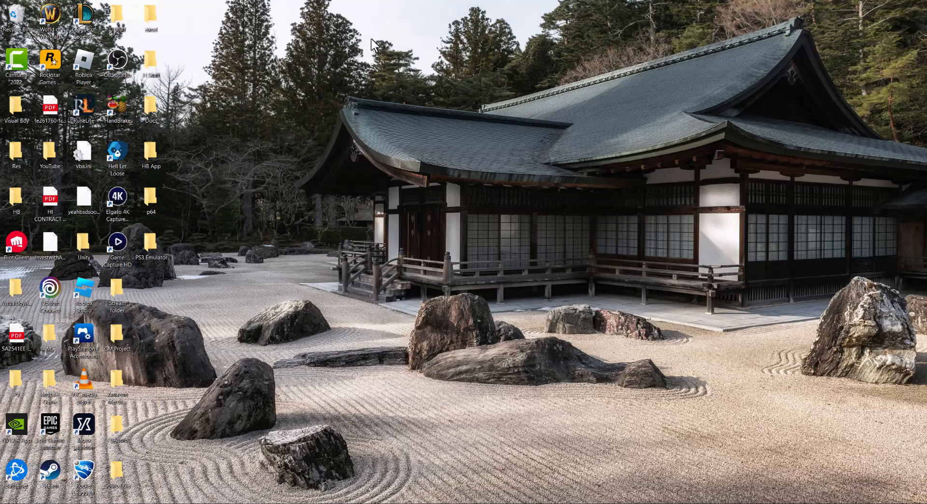
pyautogui.moveTo(318, 203)
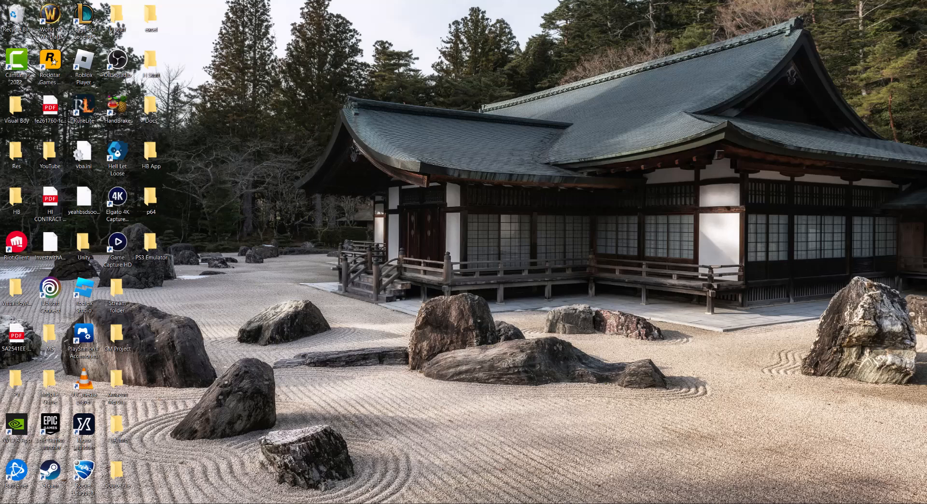
# Search Windows for the security app and reach Windows Security's Virus & threat protection page.
pyautogui.click(9, 499)
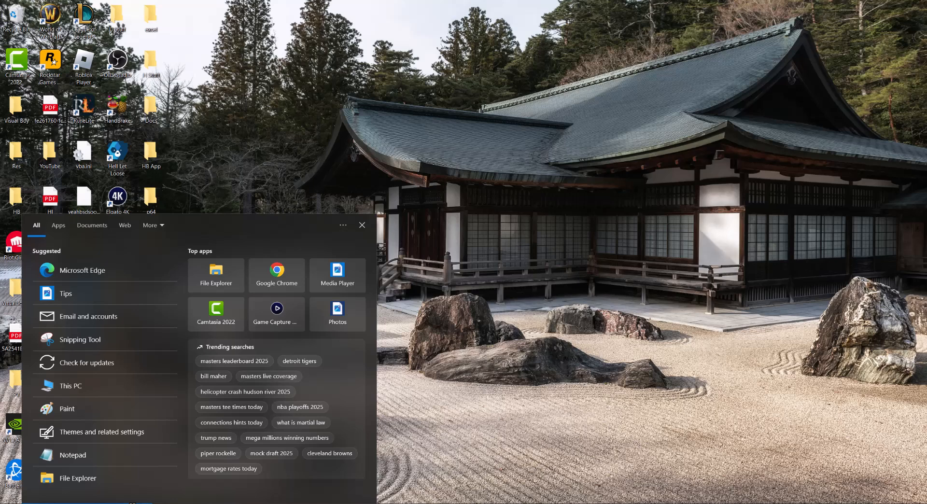
pyautogui.write('proe')
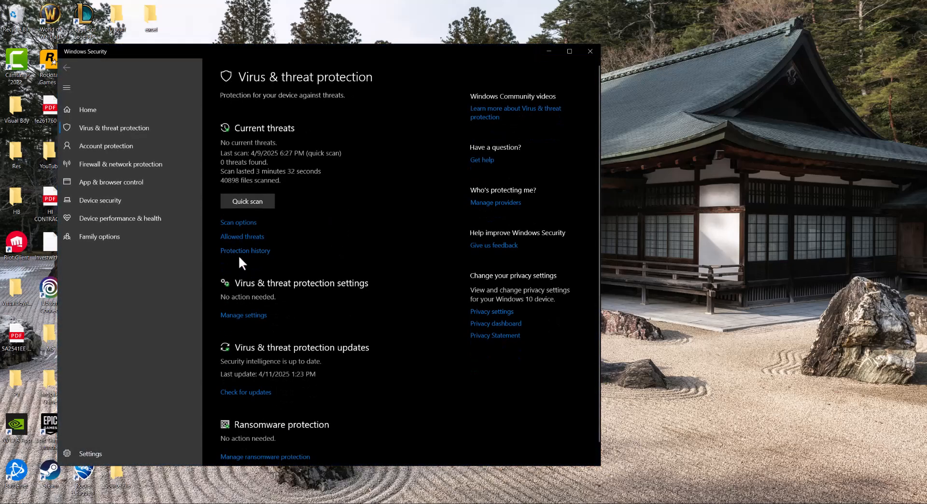
# Show the Protection history listing the recent unwanted-apps blocking item.
pyautogui.click(245, 251)
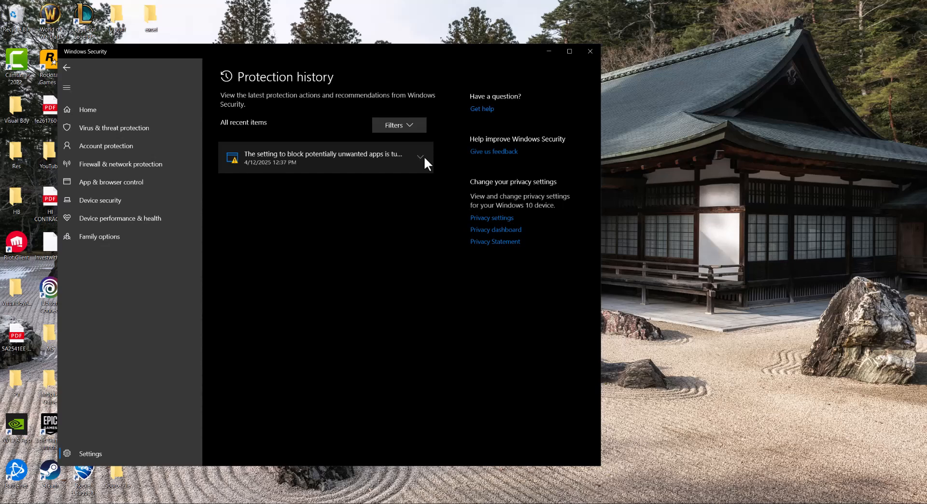
# Expand the unwanted-apps alert, review its available actions and dismiss the list unchanged.
pyautogui.click(420, 158)
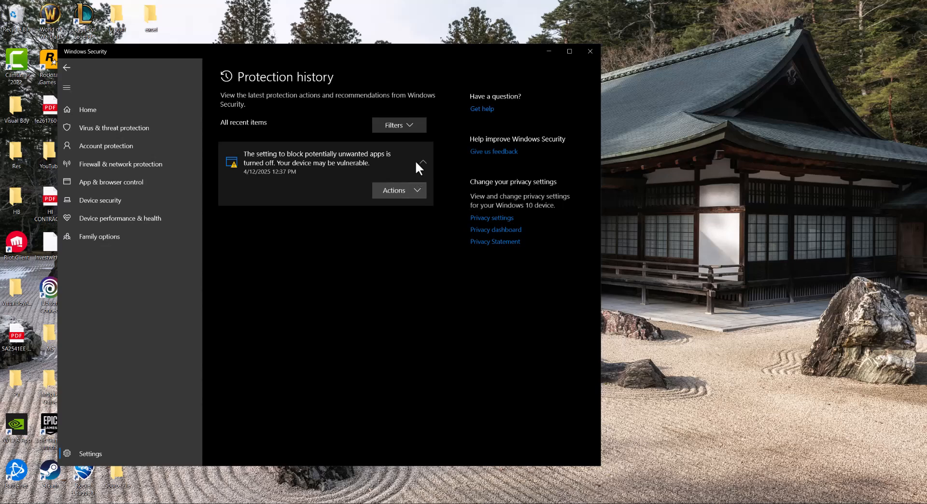
pyautogui.click(398, 190)
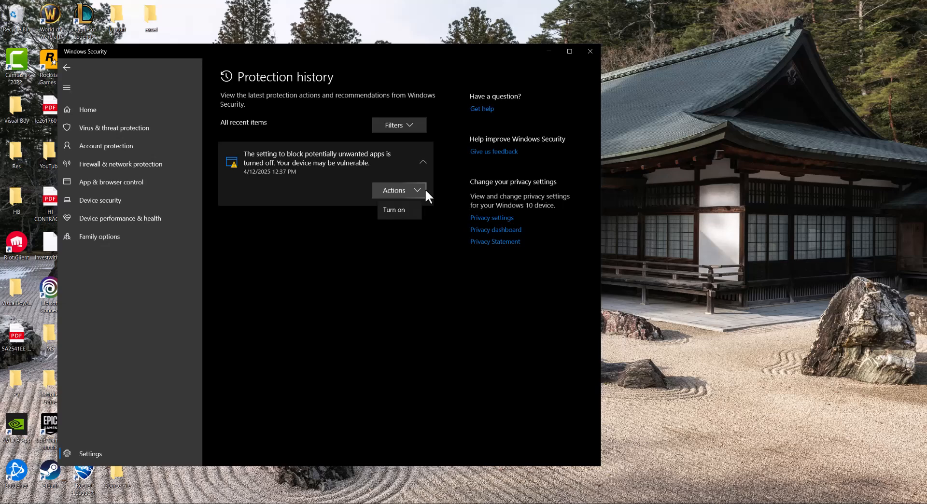
pyautogui.moveTo(427, 195)
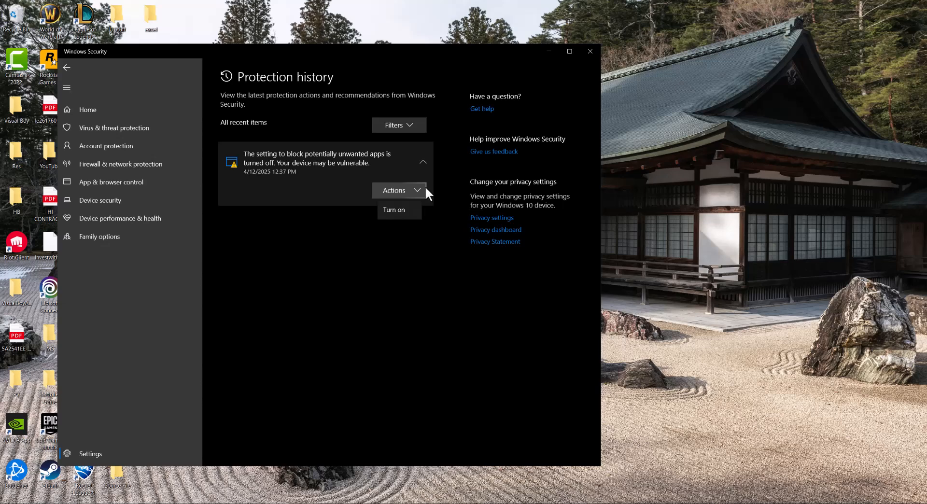
pyautogui.click(394, 190)
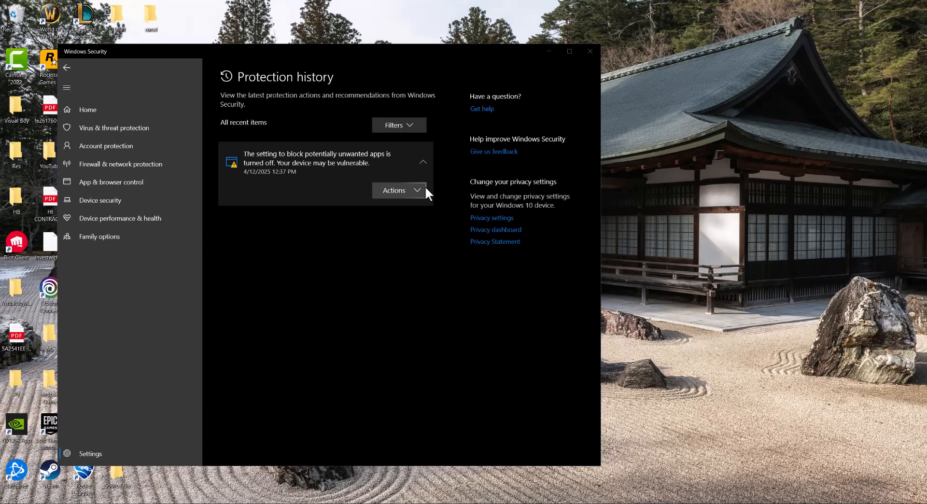
pyautogui.moveTo(196, 164)
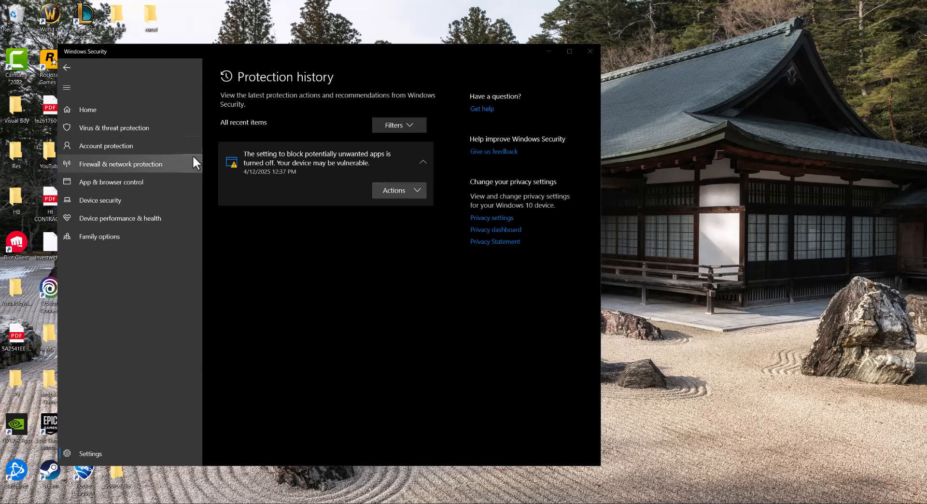
# Return to the Virus & threat protection overview and reach its Manage settings page.
pyautogui.click(114, 128)
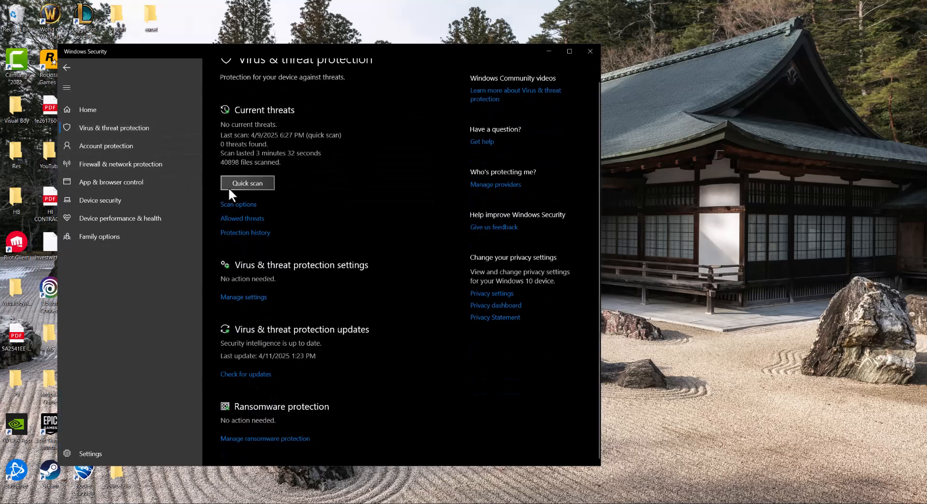
pyautogui.click(247, 183)
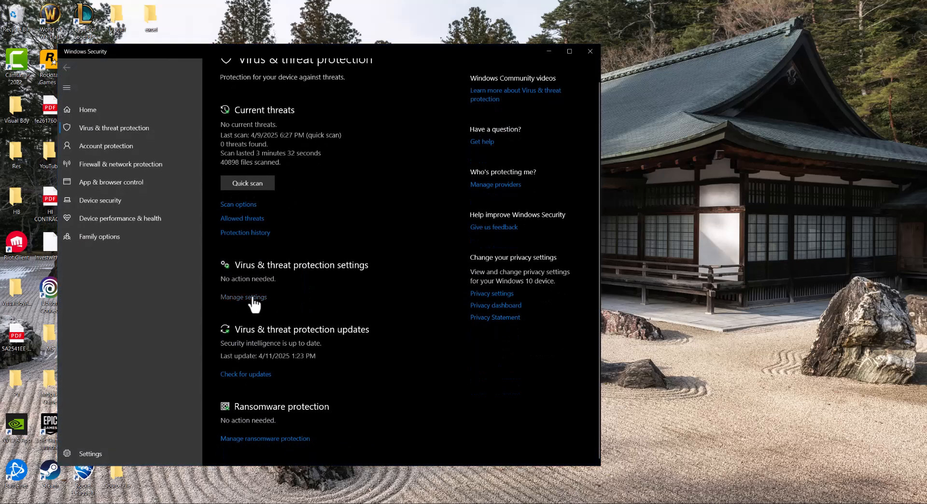
pyautogui.click(243, 297)
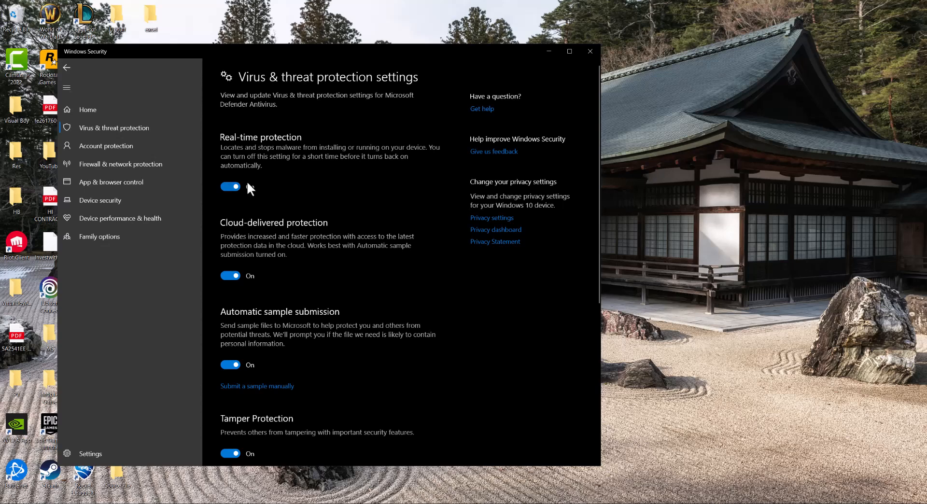
# Switch the Real-time protection toggle off.
pyautogui.click(230, 187)
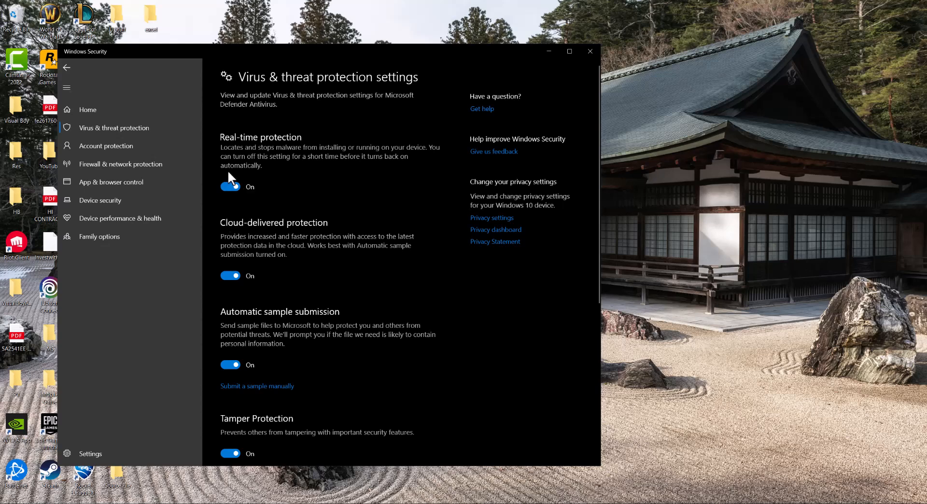